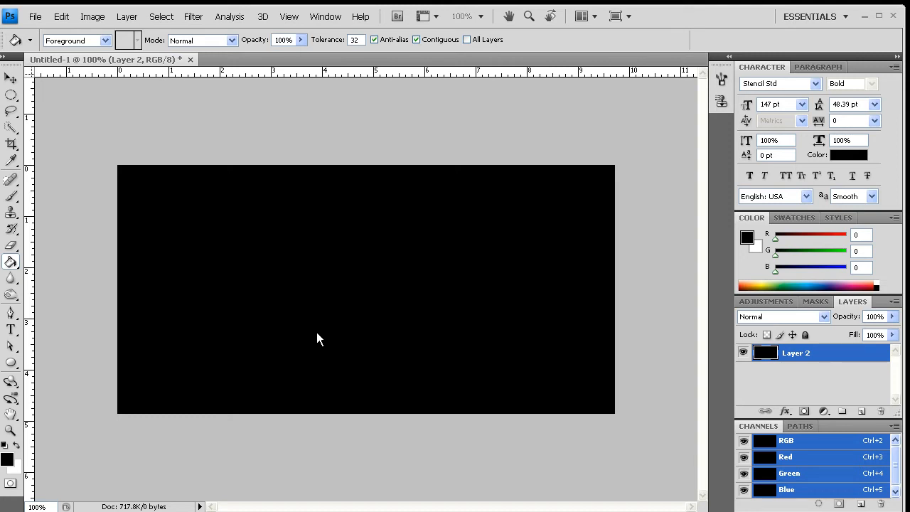
mouse_move(277, 336)
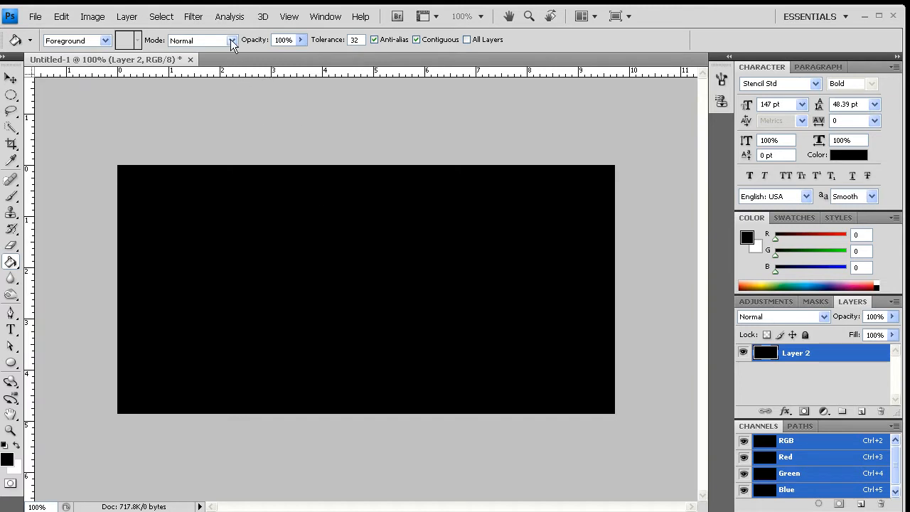
Render a Lens Flare and Difference Clouds on the black layer, then distort it with the Glass filter
click(197, 15)
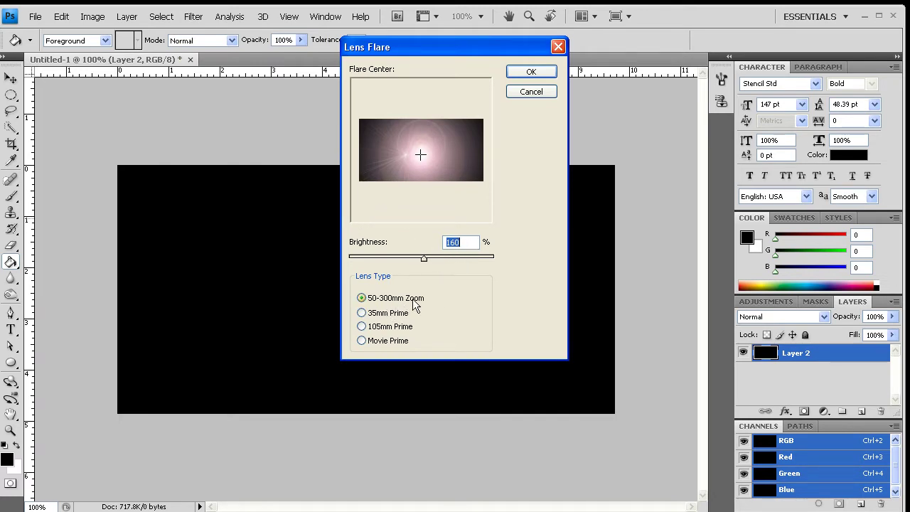
mouse_move(499, 94)
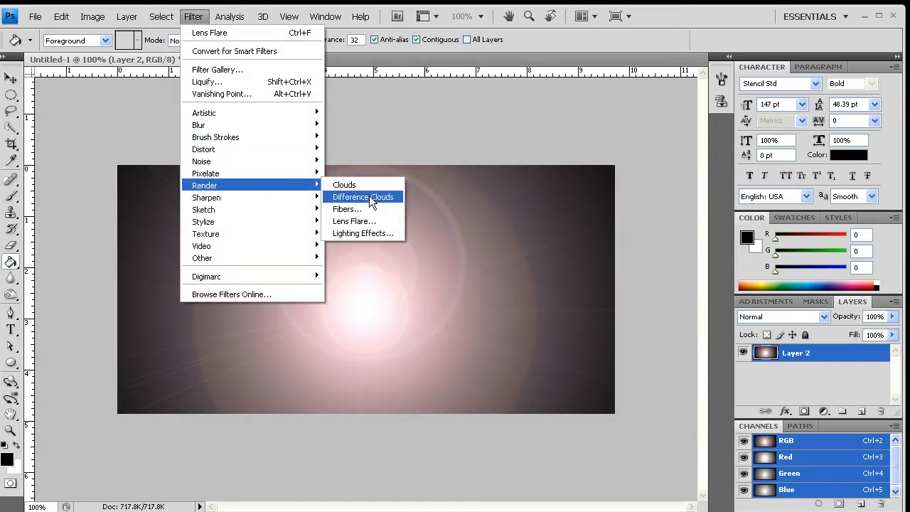
click(363, 196)
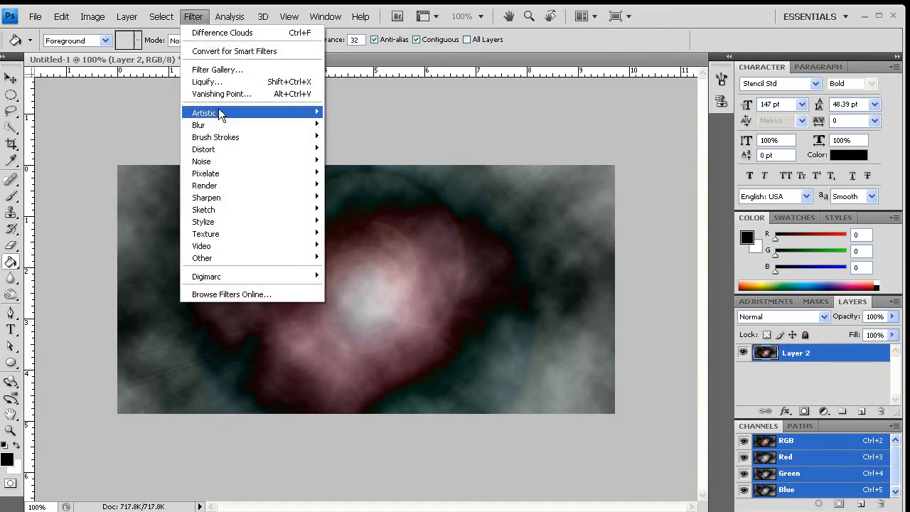
click(93, 16)
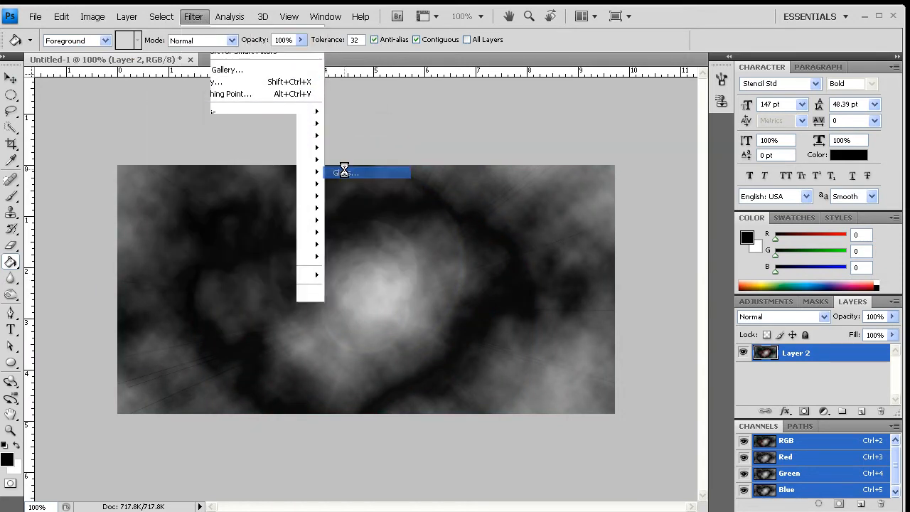
click(367, 172)
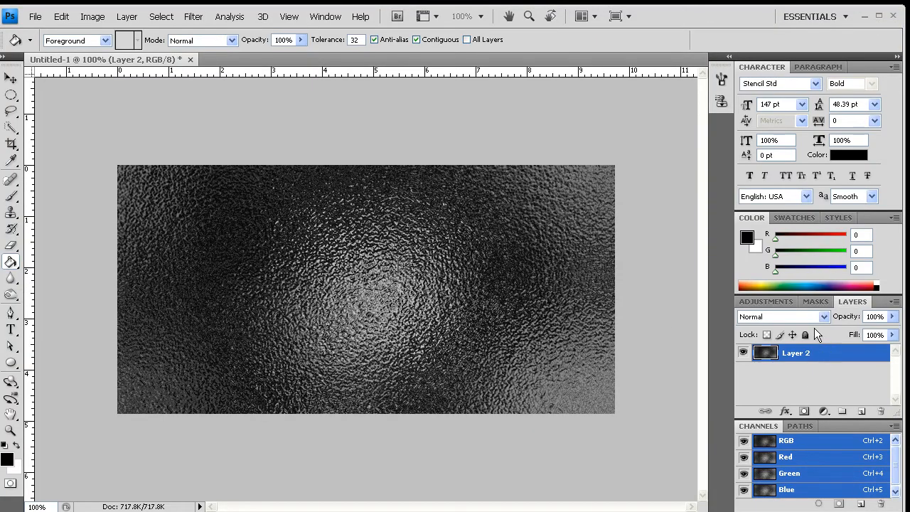
Add a black Layer 3 beneath and lower the glass layer's opacity to 35%
click(842, 409)
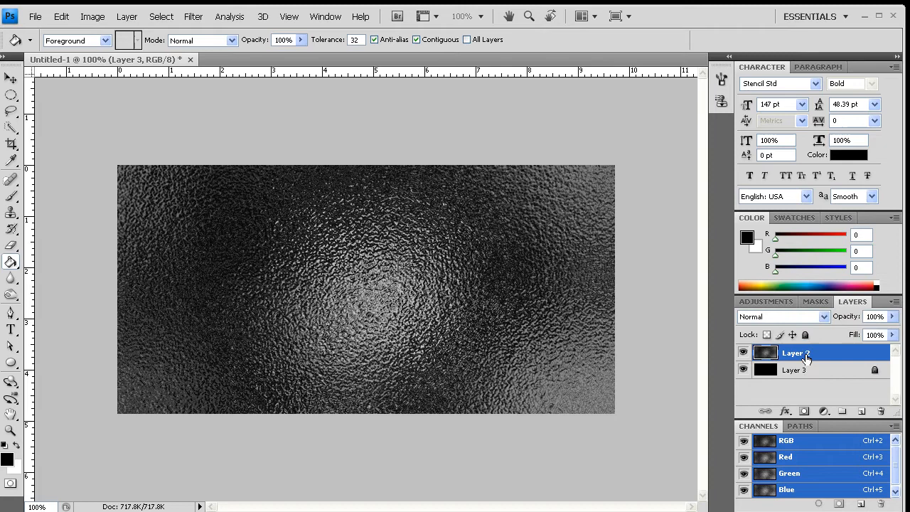
click(784, 316)
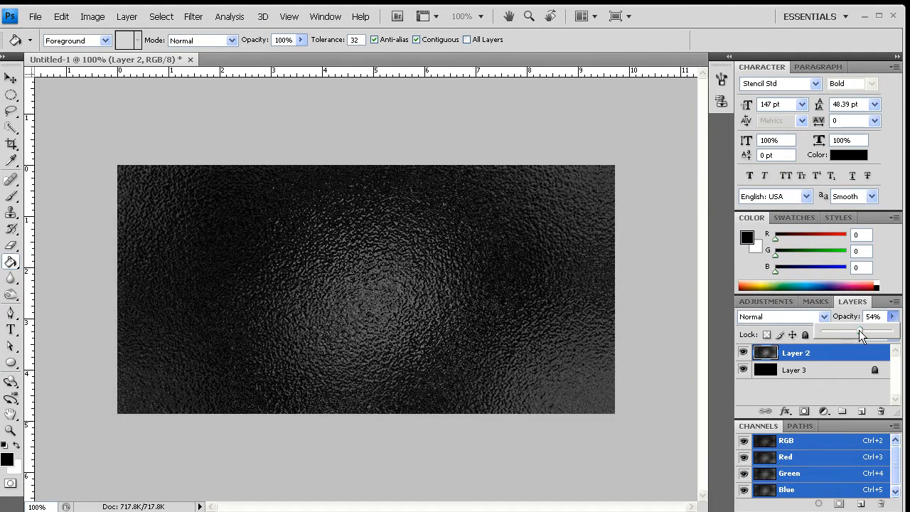
drag(860, 330, 846, 329)
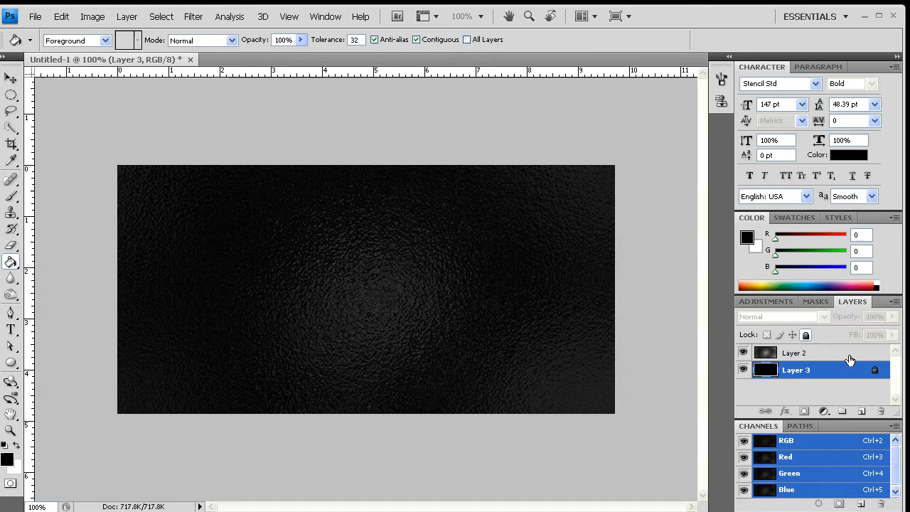
click(793, 353)
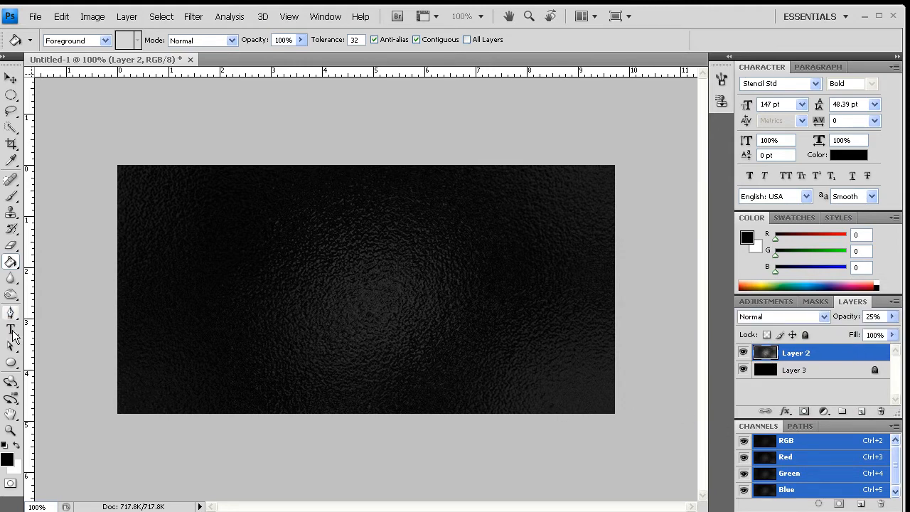
Add the text METAL in Stencil Std Bold and colour the lettering white
click(10, 332)
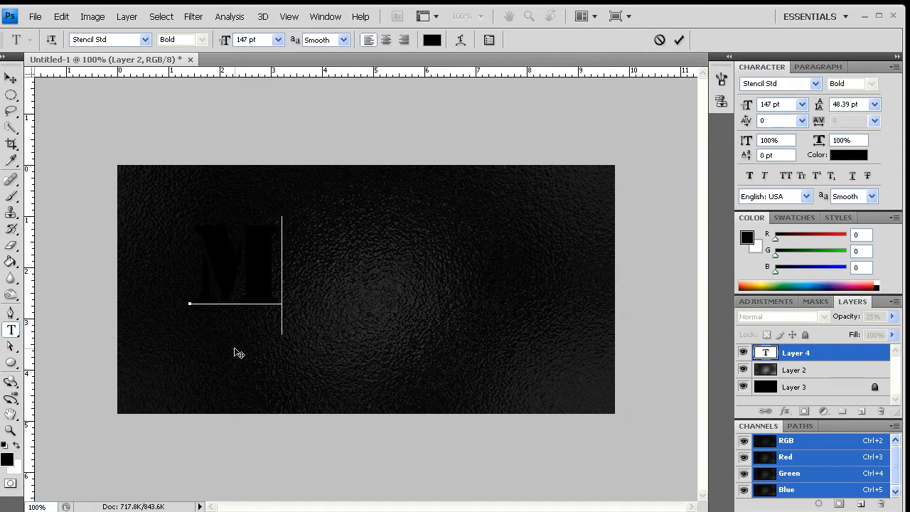
text(METAL)
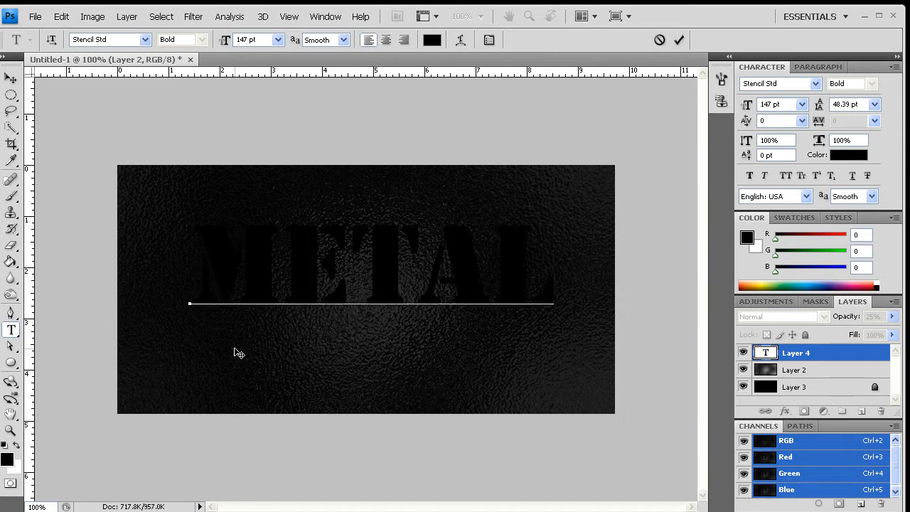
click(847, 153)
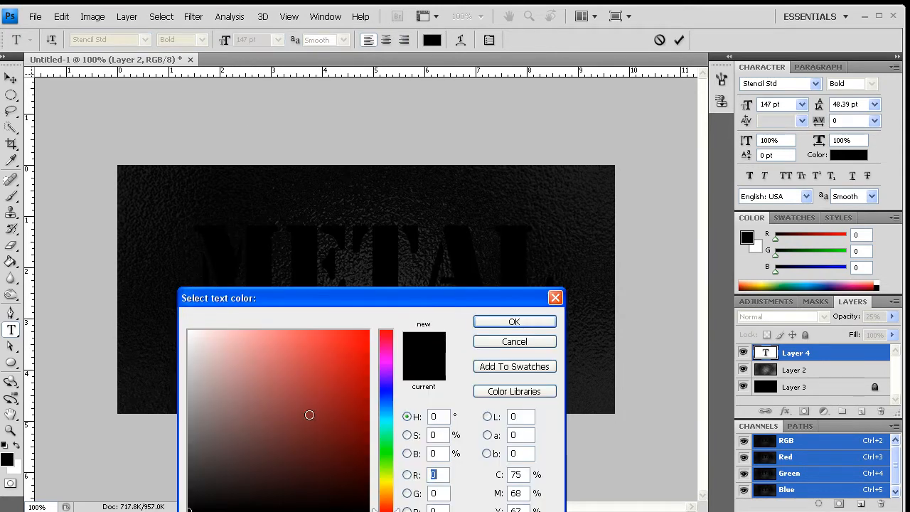
click(515, 322)
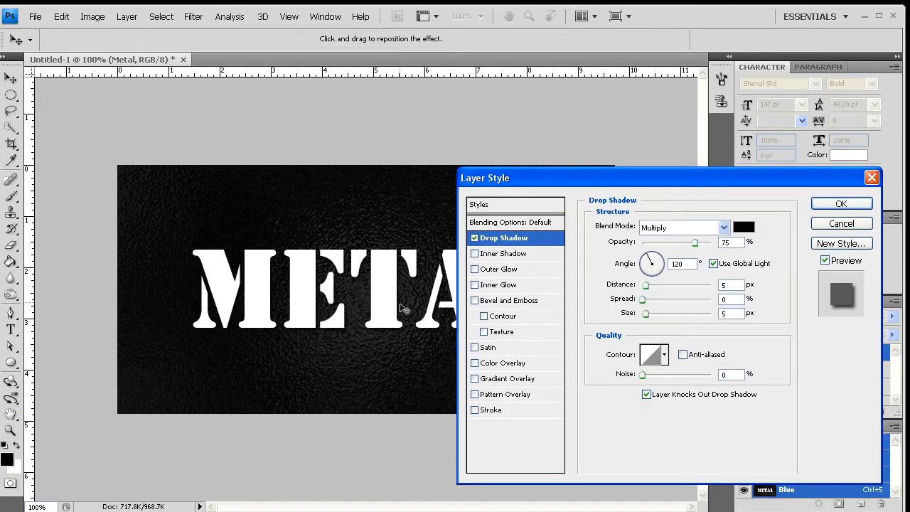
Give the lettering a dark grey #545454 stroke and satin shading
click(497, 410)
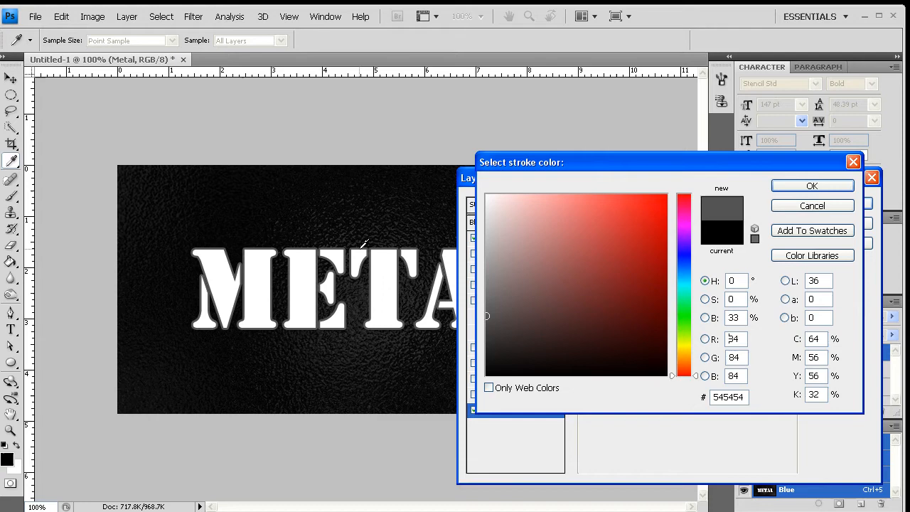
click(812, 185)
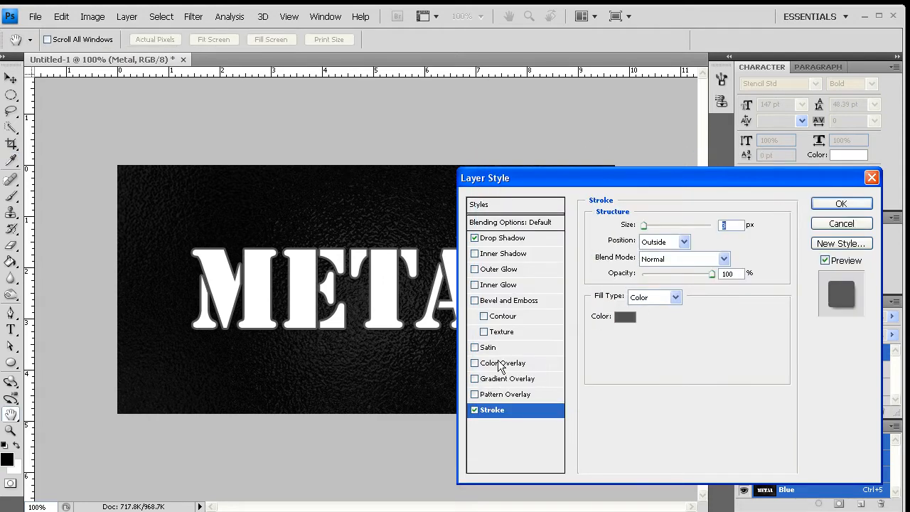
click(475, 347)
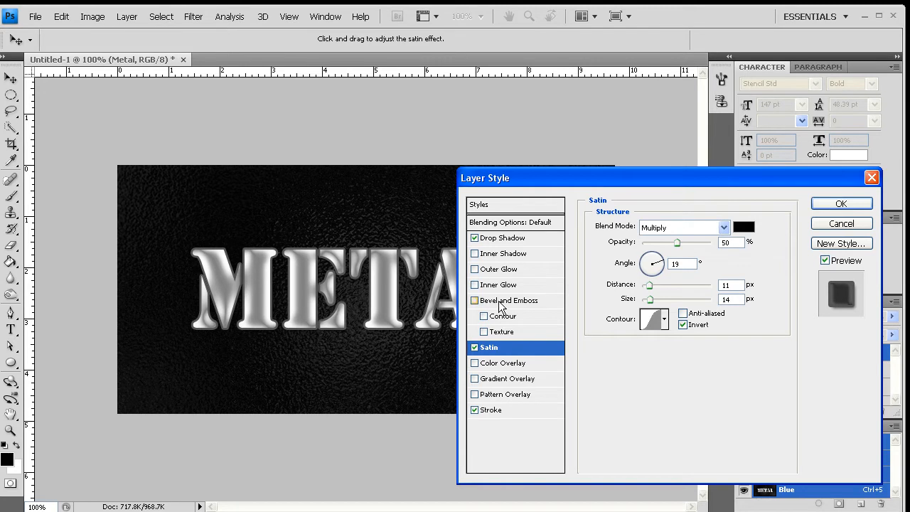
Add a Bevel and Emboss with the Chisel Hard technique
click(512, 300)
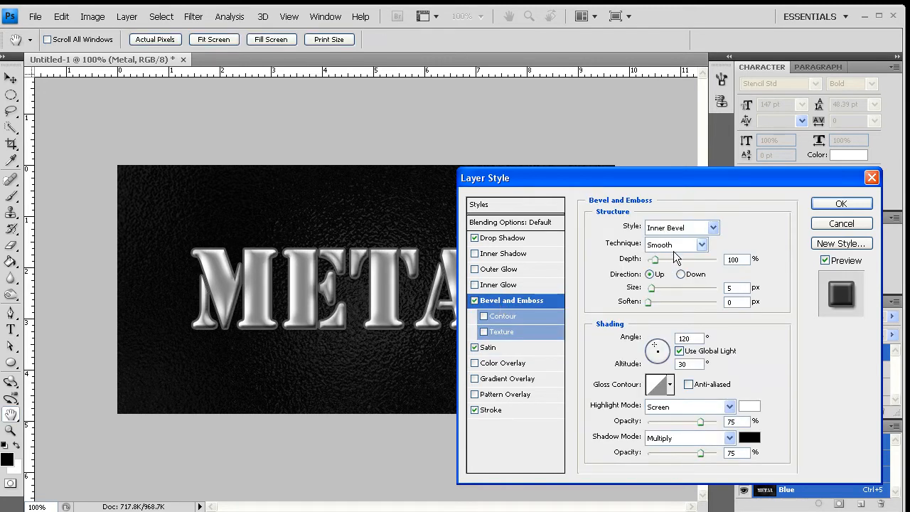
click(677, 245)
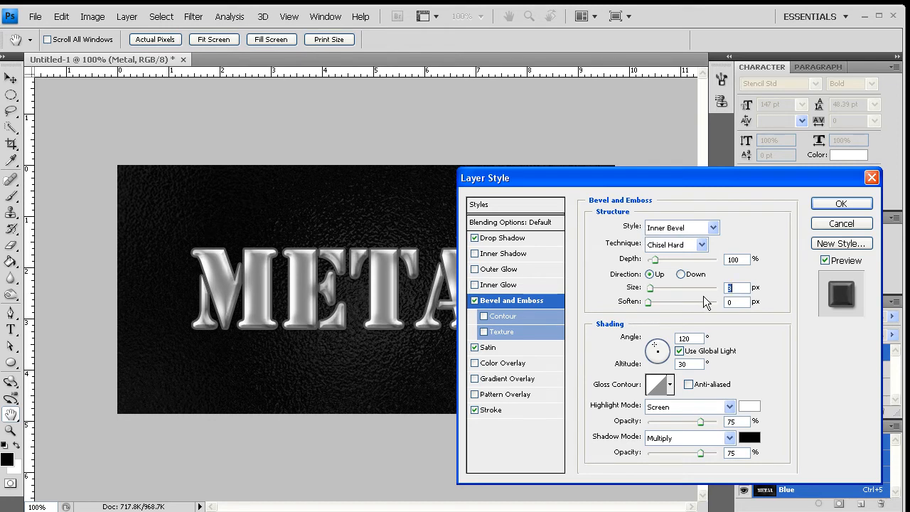
mouse_move(546, 291)
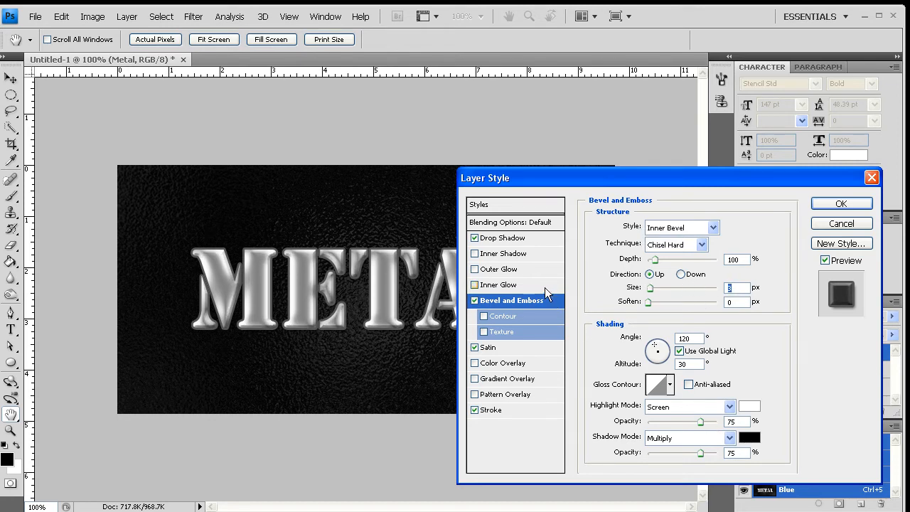
click(504, 253)
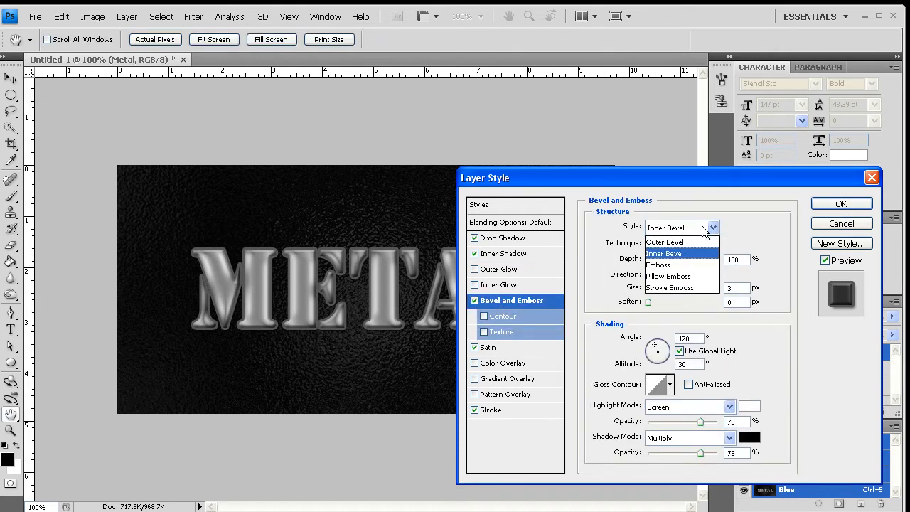
Choose the bevel style for the METAL lettering
click(681, 287)
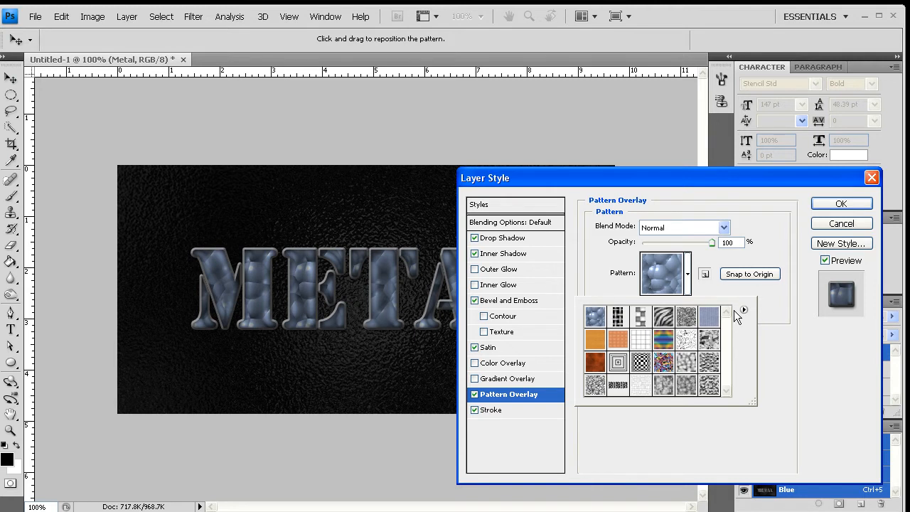
Pick the metal grate pattern for the Pattern Overlay
click(617, 316)
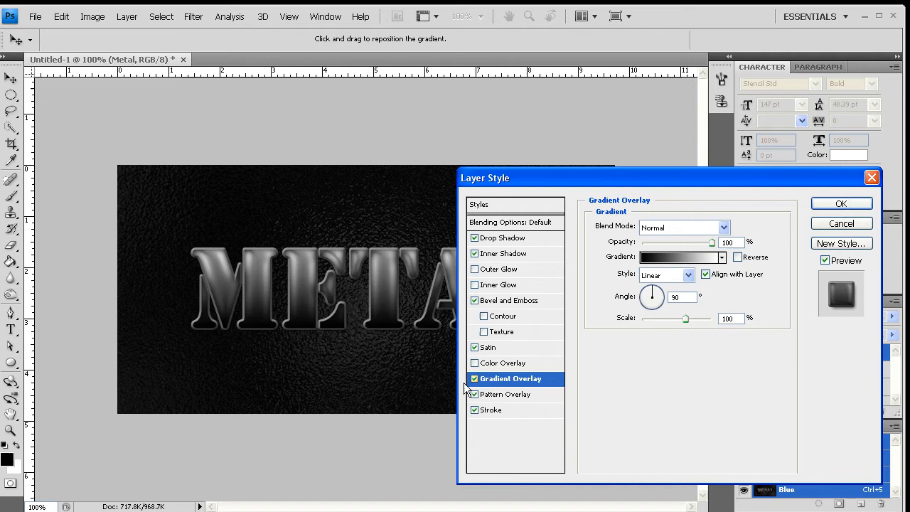
Apply the rainbow gradient preset to the overlay in Color blend mode
click(722, 257)
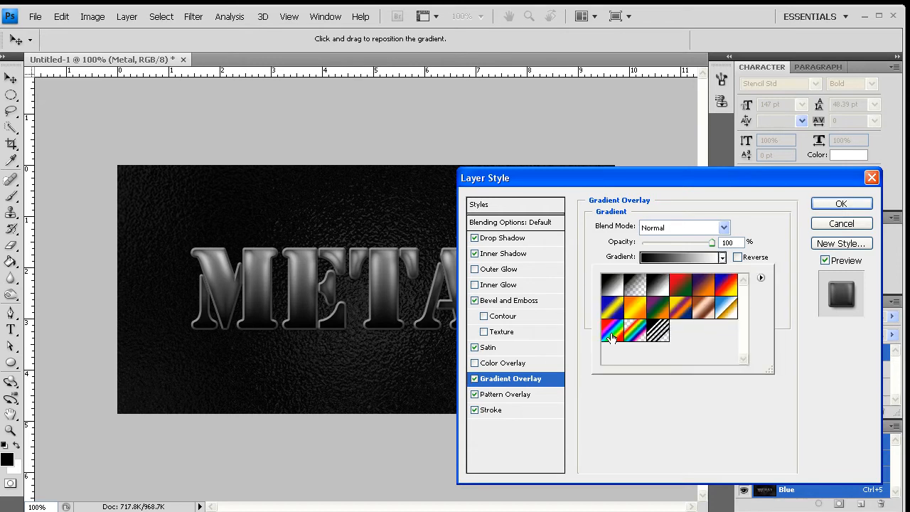
click(611, 337)
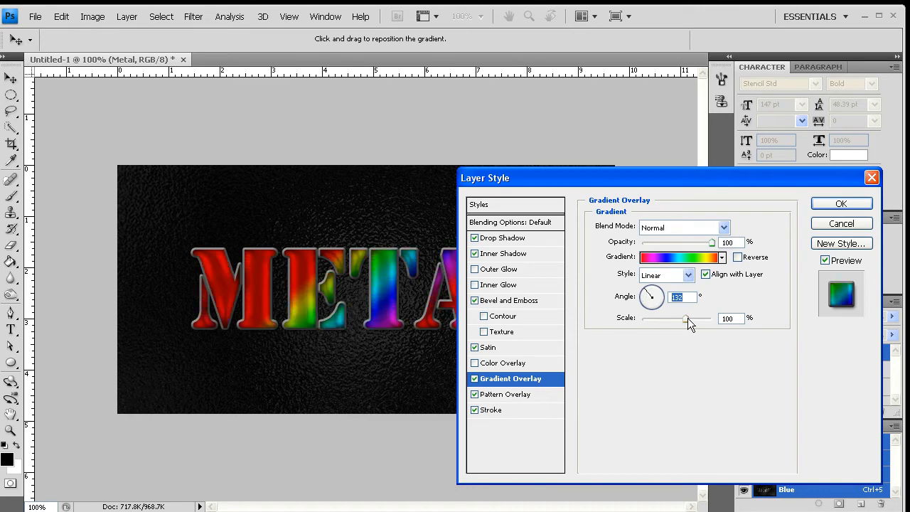
drag(685, 318, 705, 318)
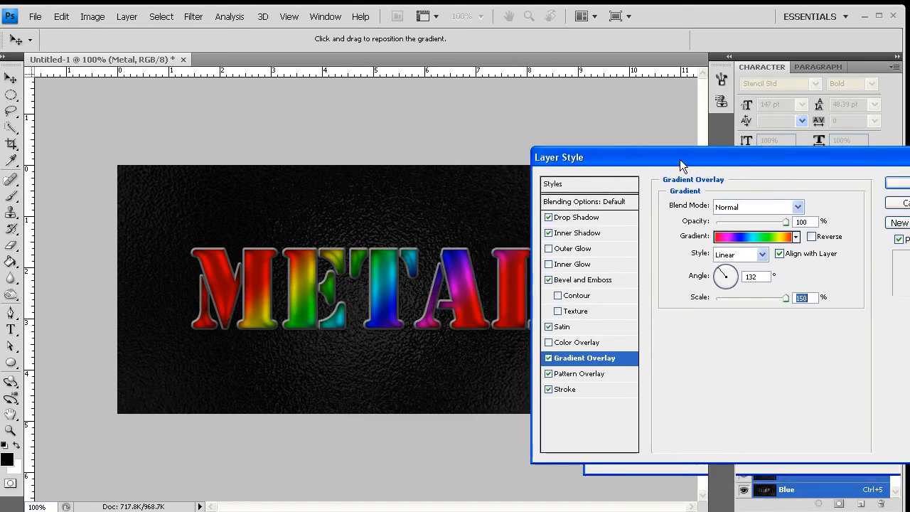
click(757, 208)
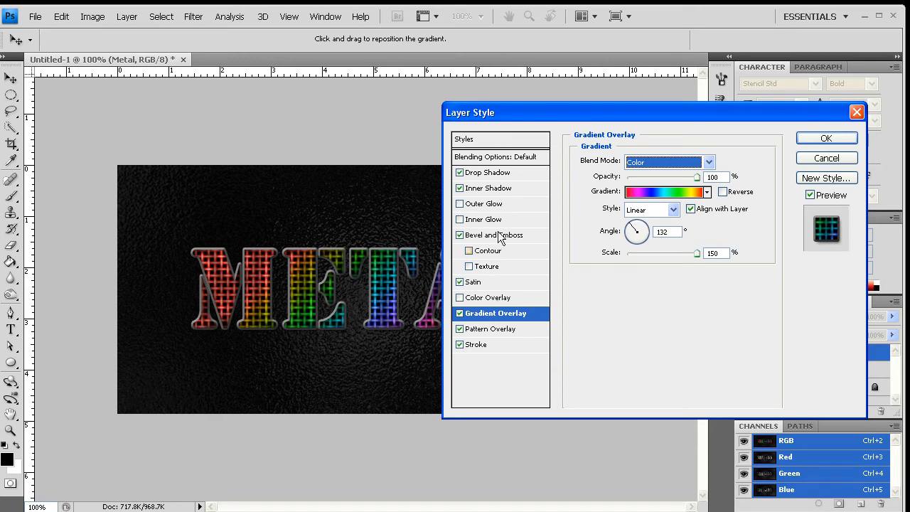
Invert the satin in Multiply mode and adjust its strength, moving on to the drop shadow
click(472, 282)
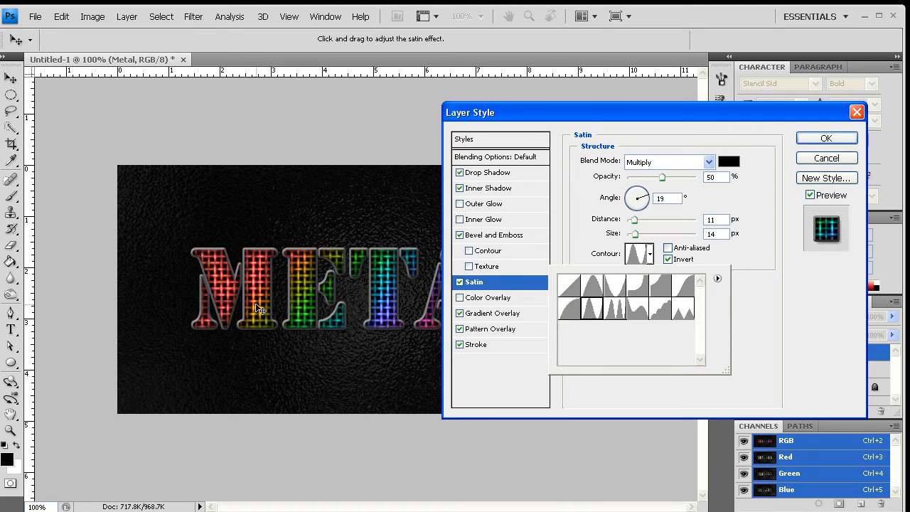
drag(469, 112, 671, 142)
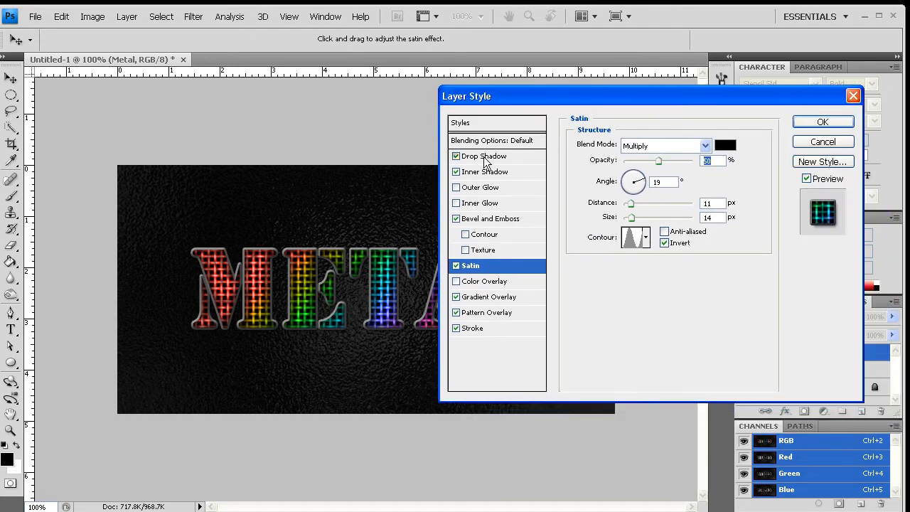
click(484, 155)
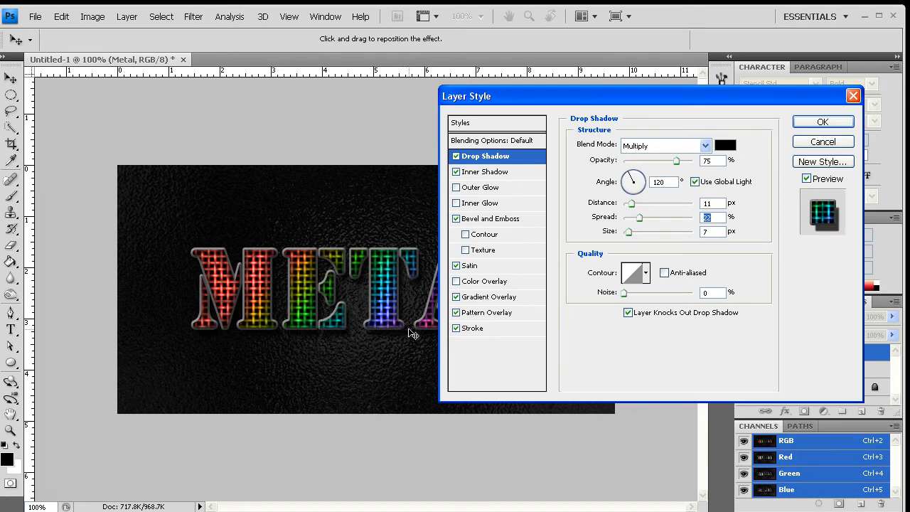
mouse_move(568, 231)
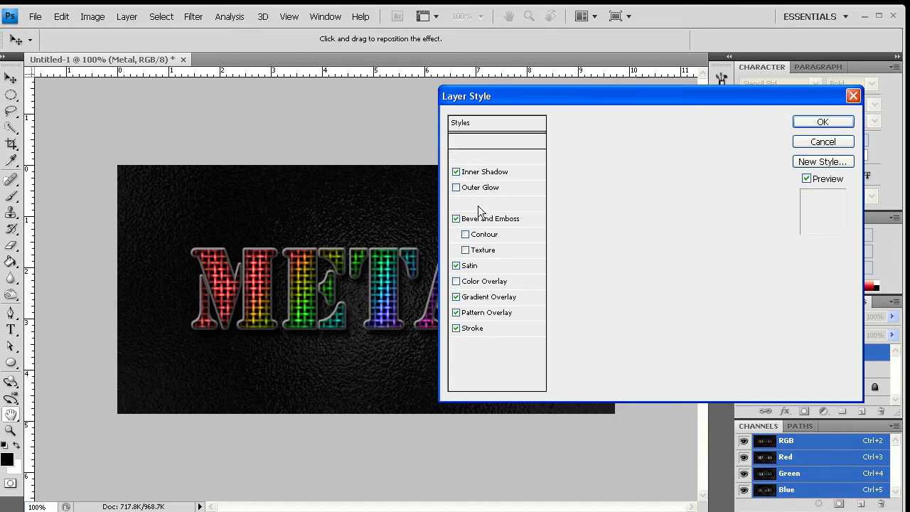
click(483, 202)
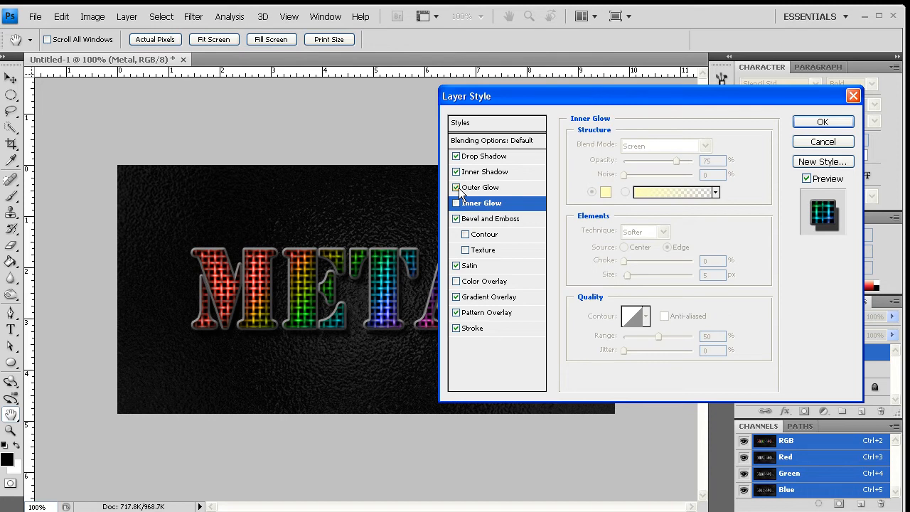
click(480, 187)
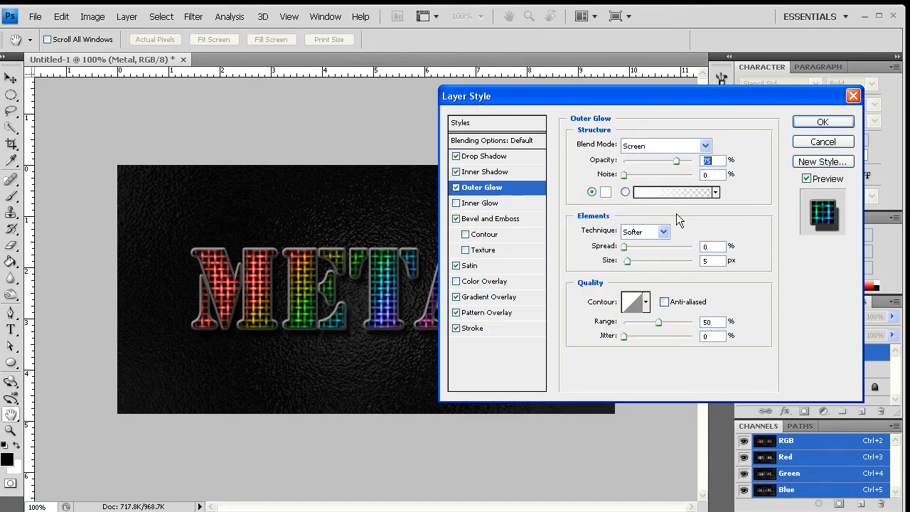
drag(624, 246, 634, 246)
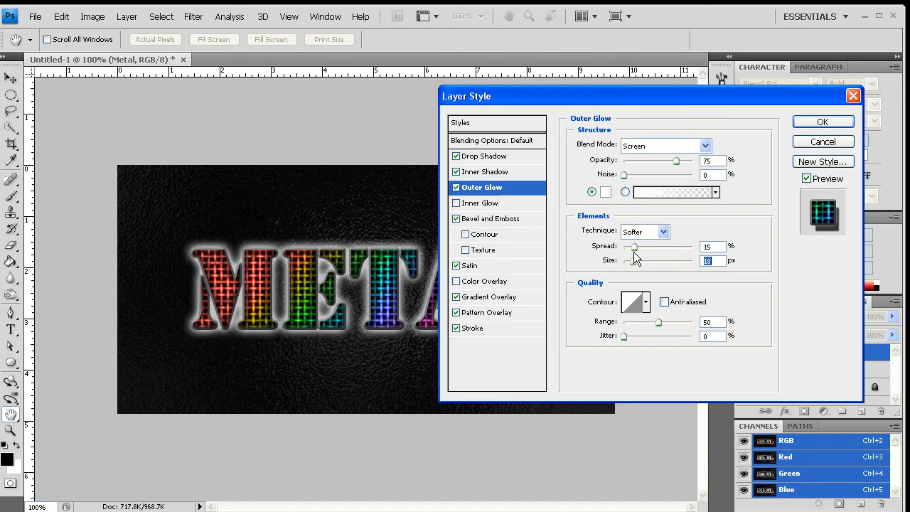
drag(633, 246, 624, 246)
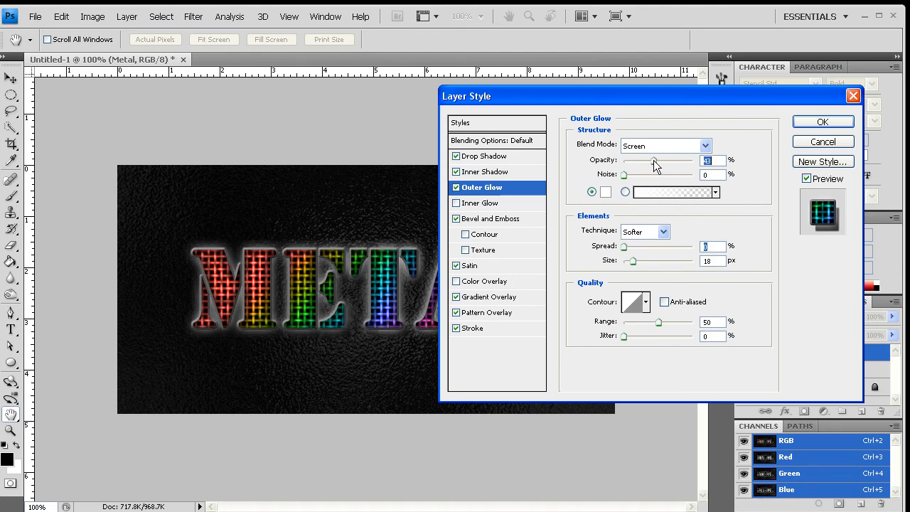
drag(654, 159, 624, 159)
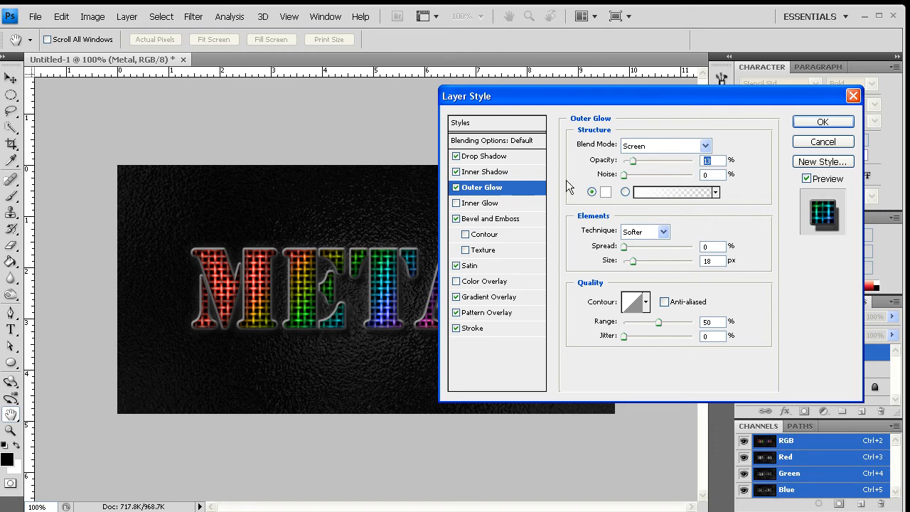
click(456, 187)
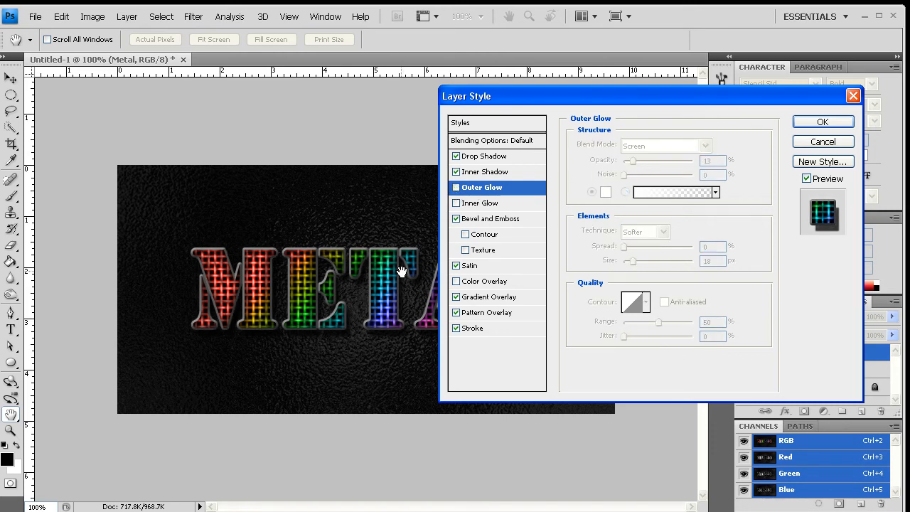
mouse_move(469, 334)
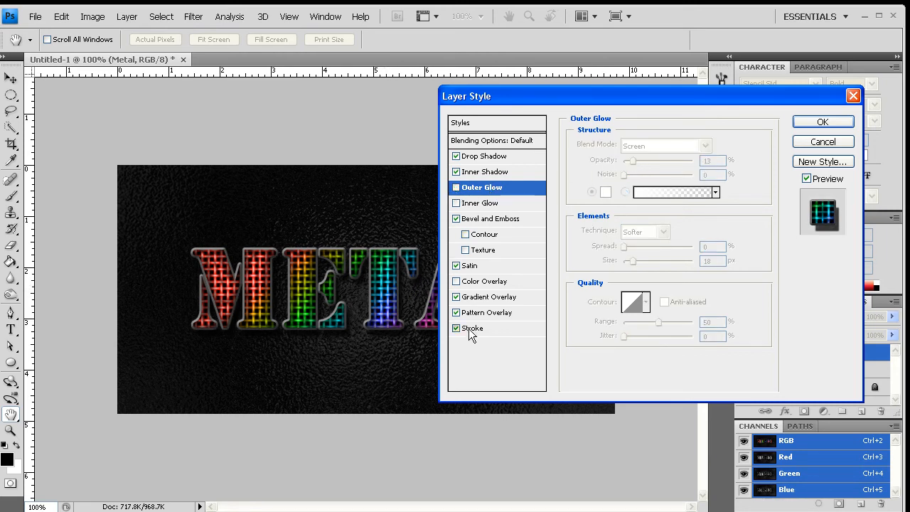
Set the stroke to 3 px centred on the letter edges
click(472, 327)
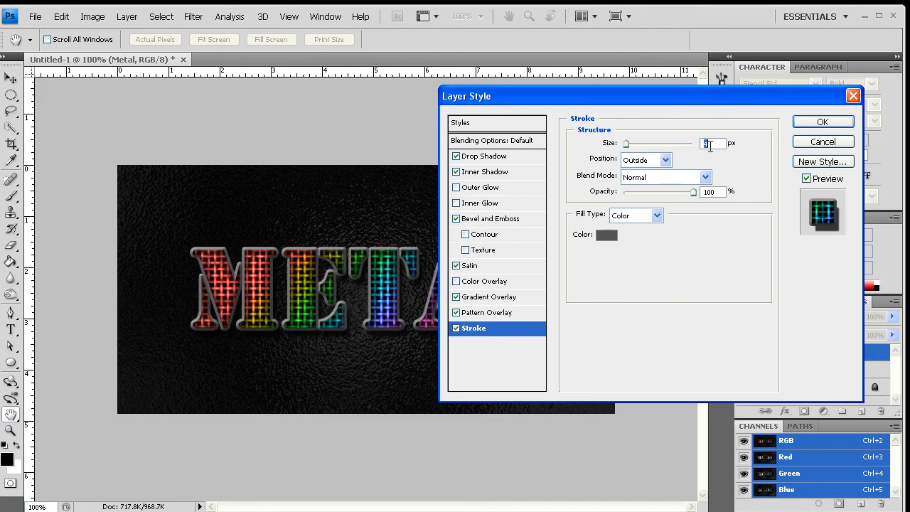
mouse_move(711, 144)
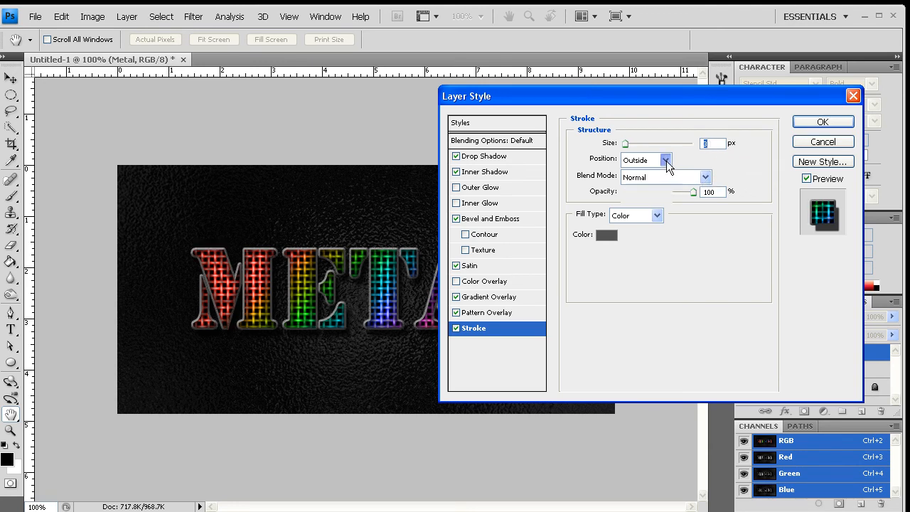
click(665, 159)
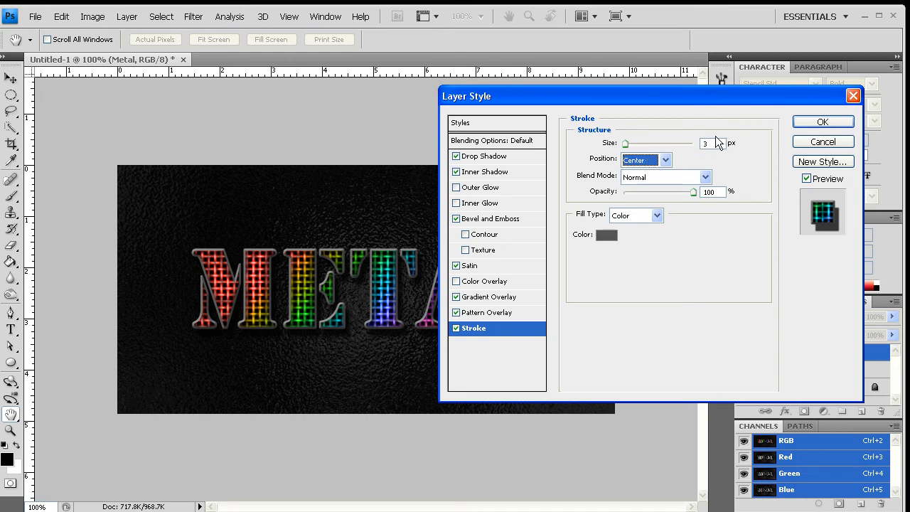
click(705, 142)
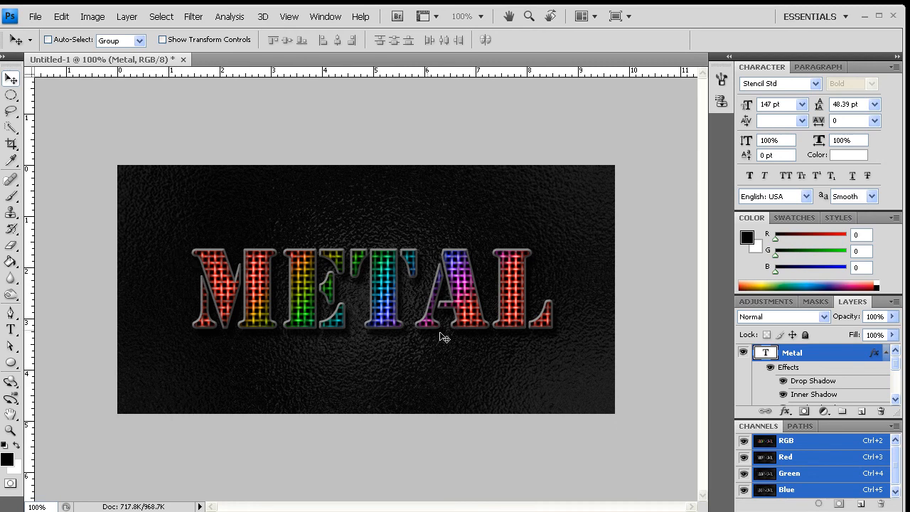
mouse_move(626, 329)
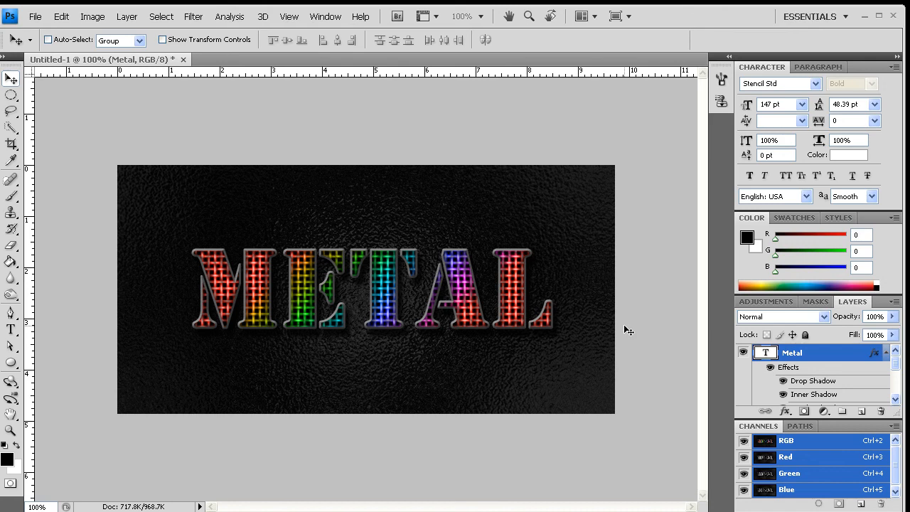
mouse_move(146, 321)
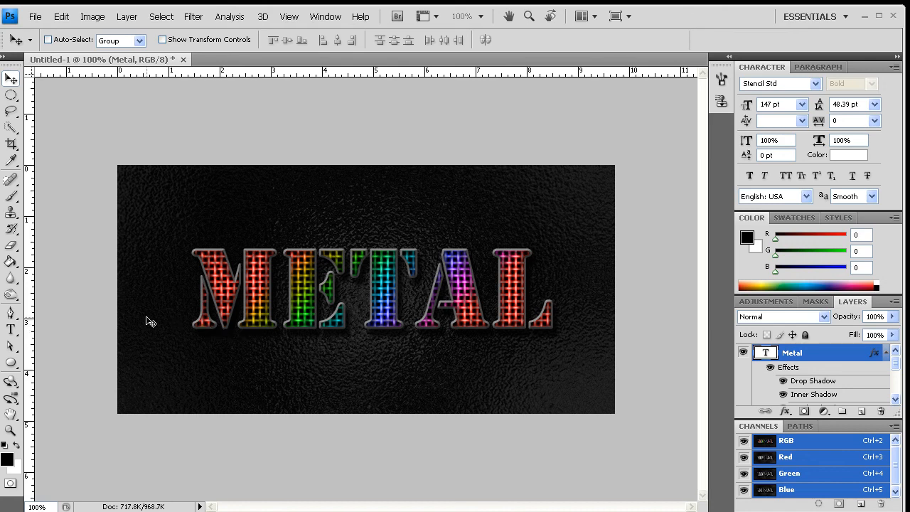
mouse_move(140, 322)
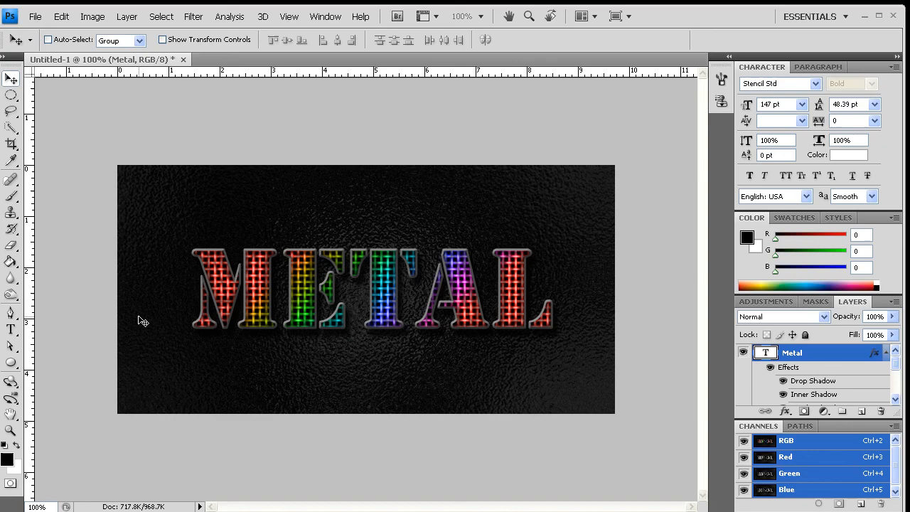